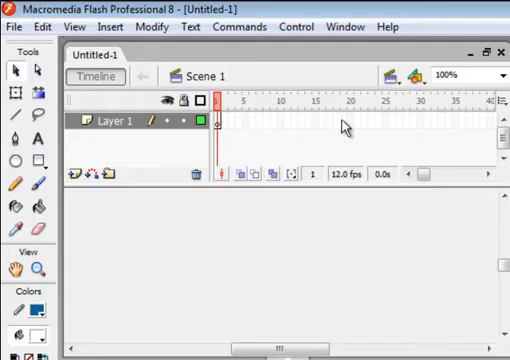
pyautogui.moveTo(236, 224)
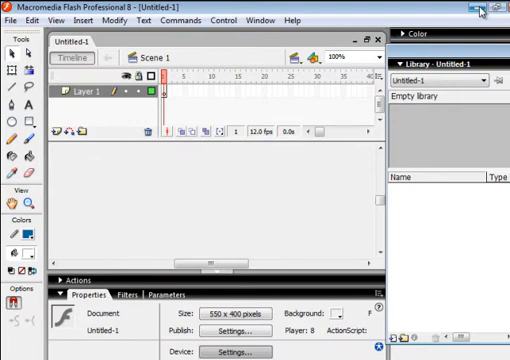
pyautogui.moveTo(488, 8)
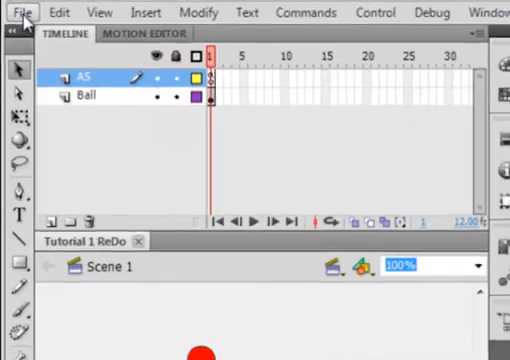
# Step: Set Publish Settings to Flash Player 8 with ActionScript 2.0 and close the dialog
pyautogui.click(24, 12)
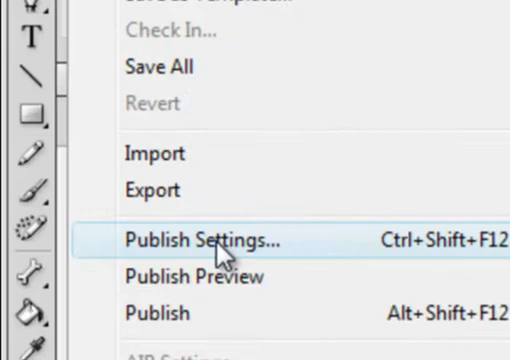
pyautogui.click(210, 238)
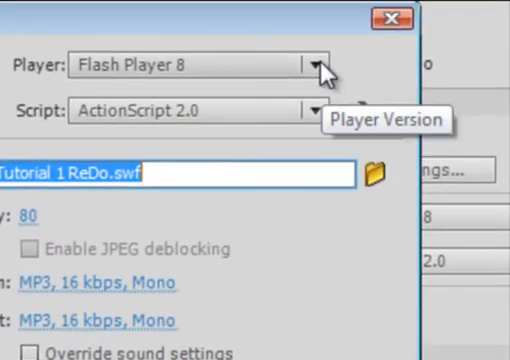
pyautogui.click(320, 64)
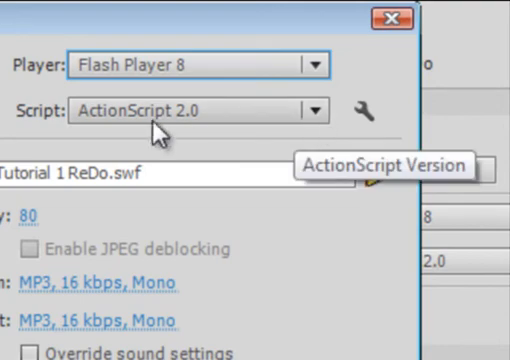
pyautogui.moveTo(390, 76)
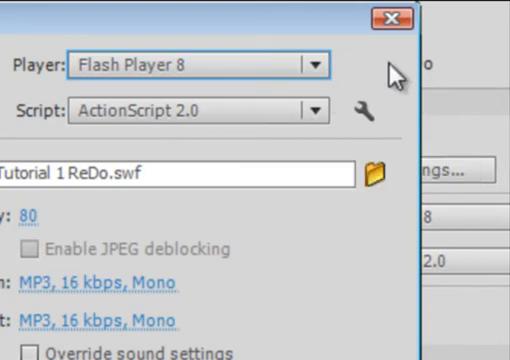
pyautogui.click(390, 20)
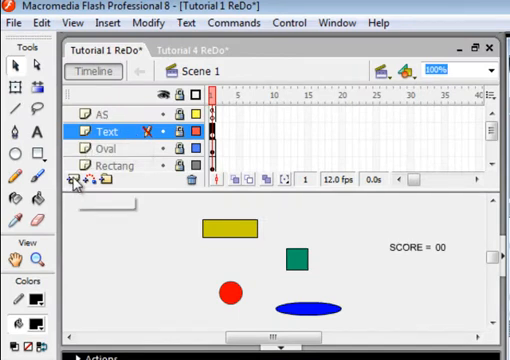
# Step: Insert a new timeline layer and rename it Game
pyautogui.click(76, 180)
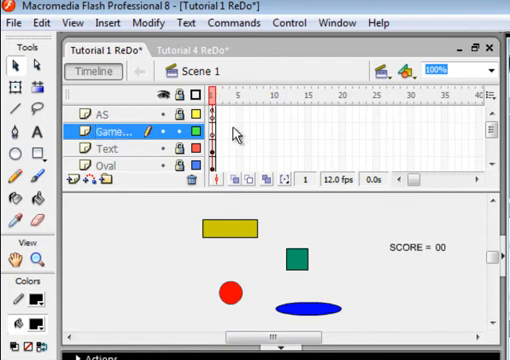
pyautogui.click(236, 224)
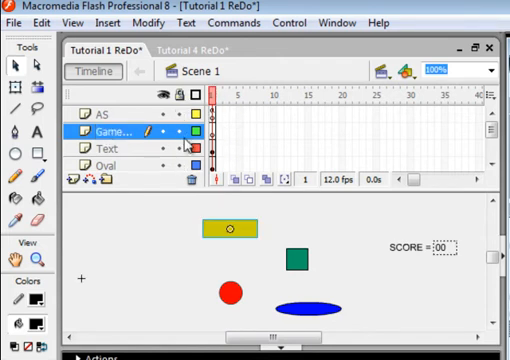
pyautogui.click(172, 132)
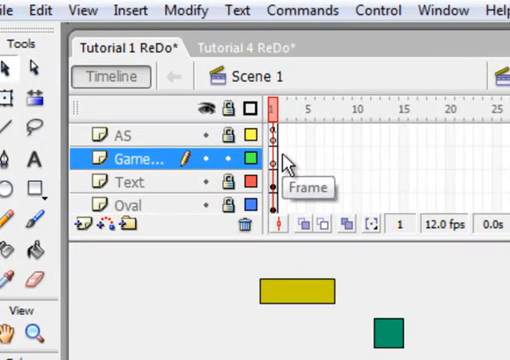
# Step: Insert a keyframe at a later frame on the Game layer
pyautogui.rightClick(284, 160)
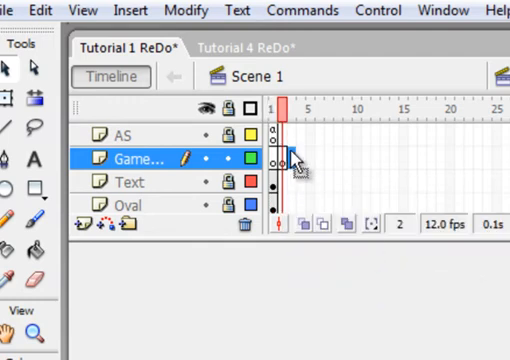
pyautogui.rightClick(290, 158)
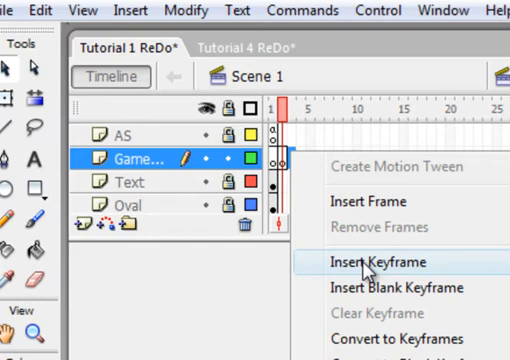
pyautogui.click(372, 260)
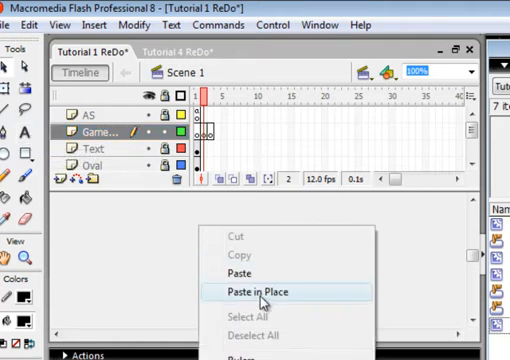
# Step: Paste the text in place on the Game keyframe and edit it to red GAME OVER TIME IS UP
pyautogui.click(256, 292)
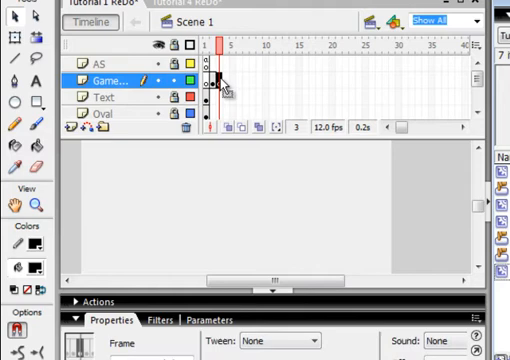
pyautogui.rightClick(224, 176)
pyautogui.write('GAME OVER TIME IS UP')
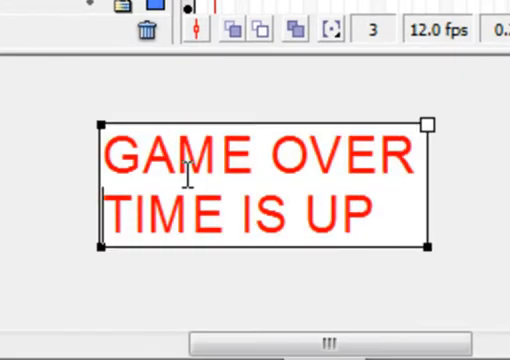
pyautogui.click(108, 208)
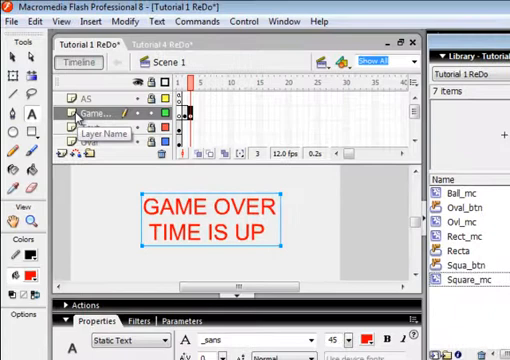
# Step: Insert a new layer above Game and begin renaming it for the timer
pyautogui.click(184, 104)
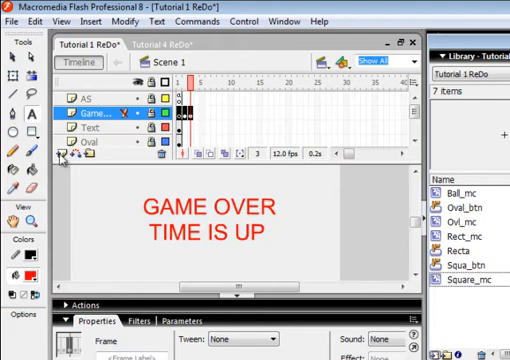
pyautogui.click(66, 158)
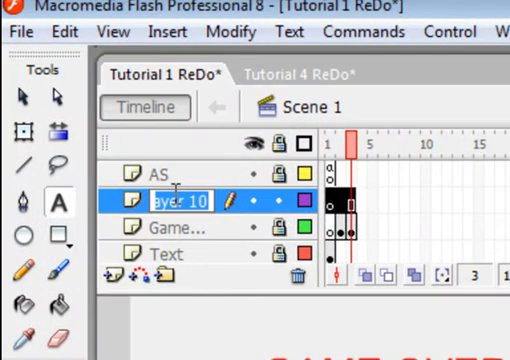
pyautogui.write('Ti')
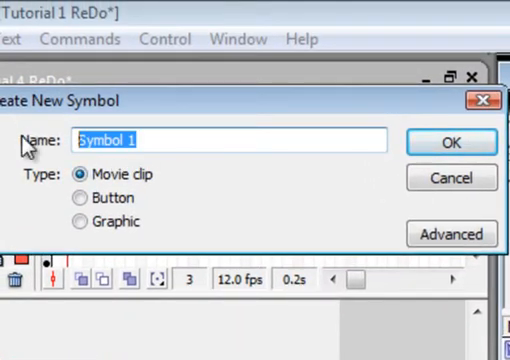
# Step: Name the new movie clip symbol Time_mc and start renaming its inner layer
pyautogui.write('Tim')
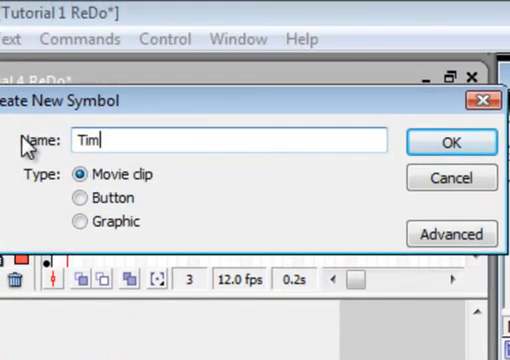
pyautogui.write('e_')
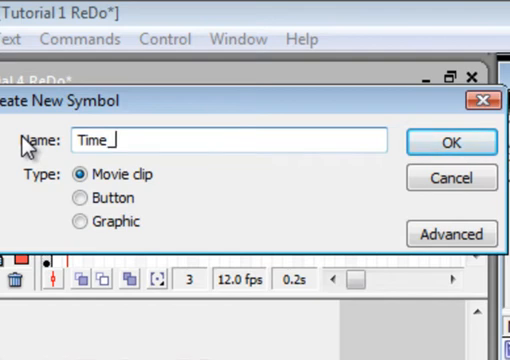
pyautogui.write('mc')
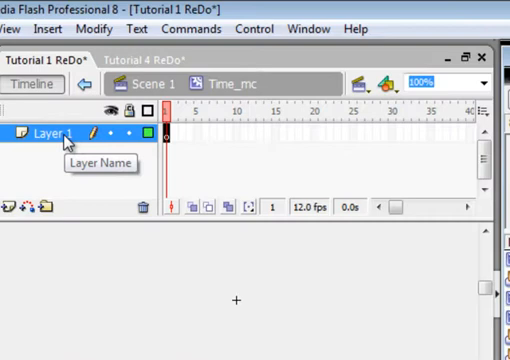
pyautogui.doubleClick(50, 132)
pyautogui.write('Time')
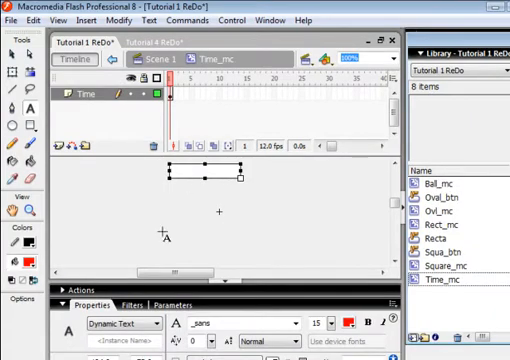
# Step: Add a Time label inside Time_mc using the Text tool
pyautogui.click(144, 280)
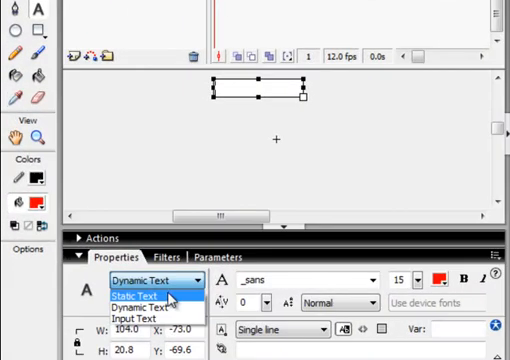
pyautogui.click(138, 298)
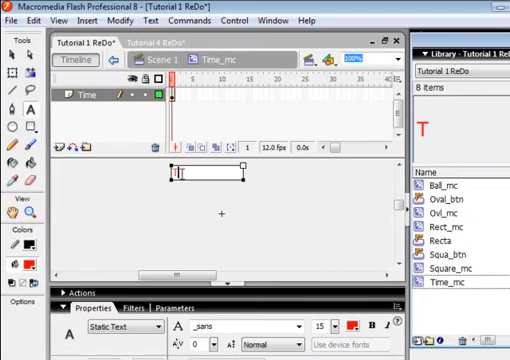
pyautogui.write('Time')
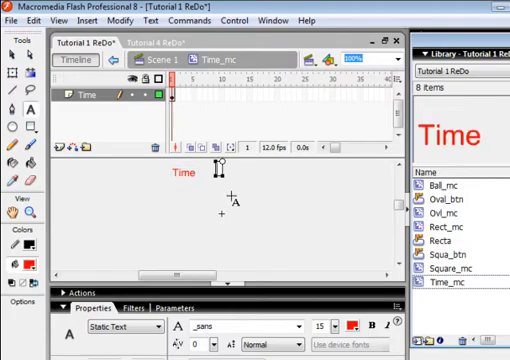
# Step: Add a dynamic 00 counter field and move label and counter to the lower right
pyautogui.click(156, 272)
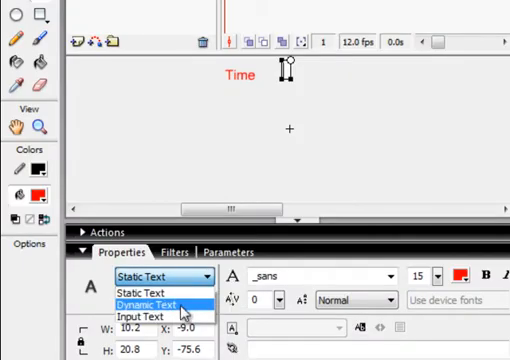
pyautogui.click(150, 304)
pyautogui.write('00')
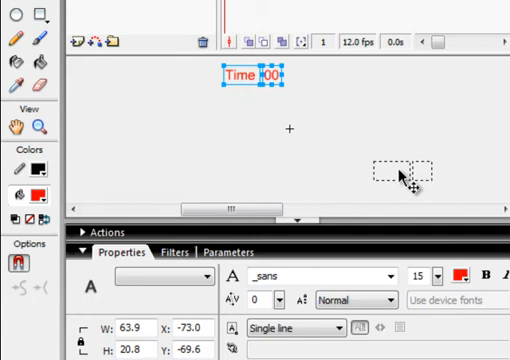
pyautogui.moveTo(256, 76); pyautogui.dragTo(430, 190)
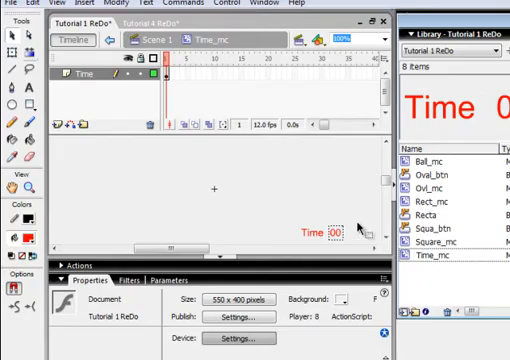
# Step: Name the counter Time_txt, add a frame-12 keyframe on Time, and add an AS layer
pyautogui.click(336, 228)
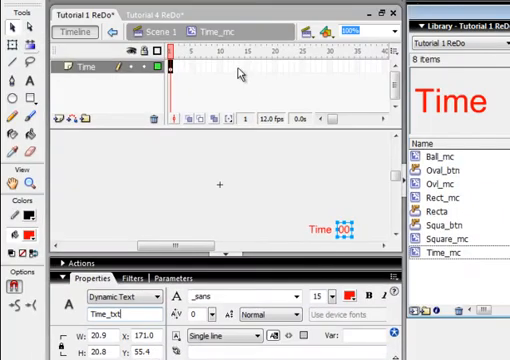
pyautogui.moveTo(232, 70)
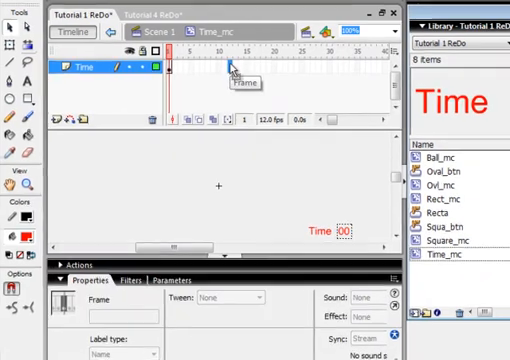
pyautogui.rightClick(180, 64)
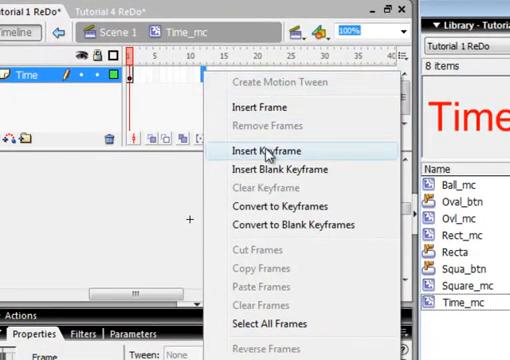
pyautogui.click(268, 150)
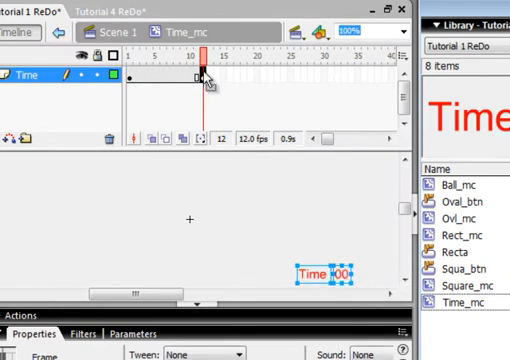
pyautogui.moveTo(234, 144)
pyautogui.write('AS')
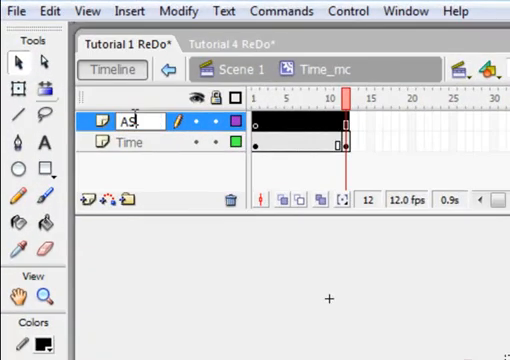
pyautogui.click(260, 100)
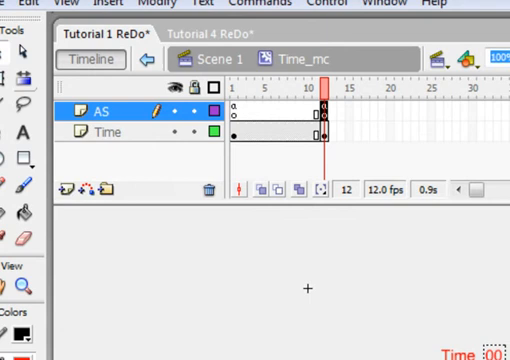
pyautogui.moveTo(332, 118)
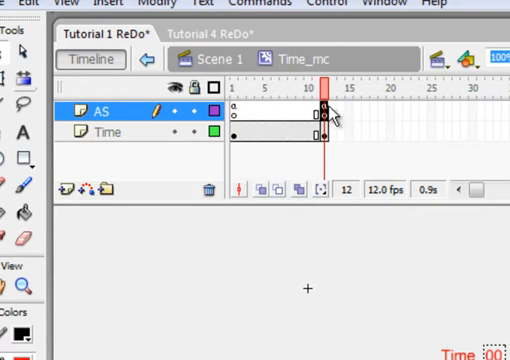
# Step: Add frame-12 script on AS: Time_txt.text = Number(Time_txt.text)-1; gotoAndPlay(1);
pyautogui.rightClick(328, 118)
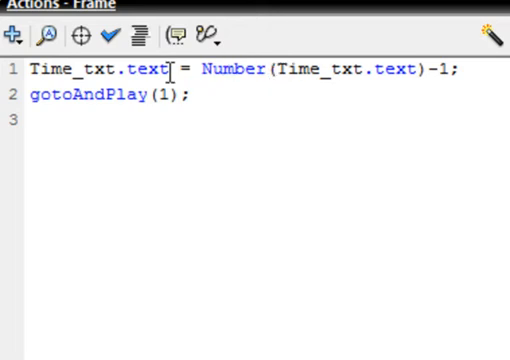
pyautogui.moveTo(18, 62)
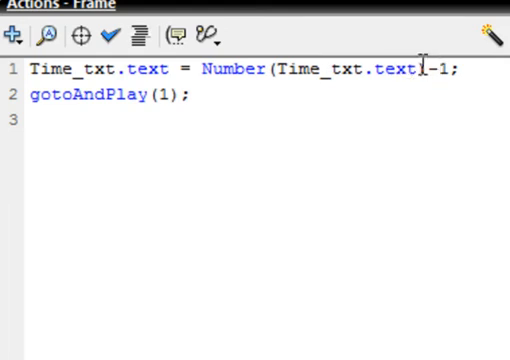
pyautogui.moveTo(426, 128)
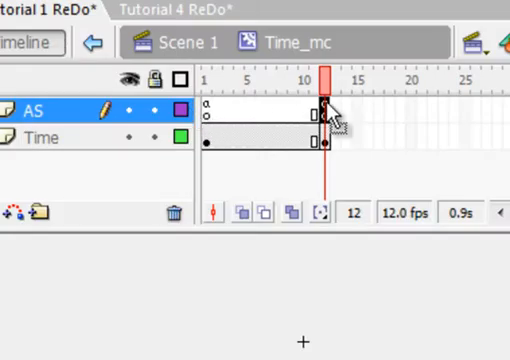
pyautogui.moveTo(296, 76)
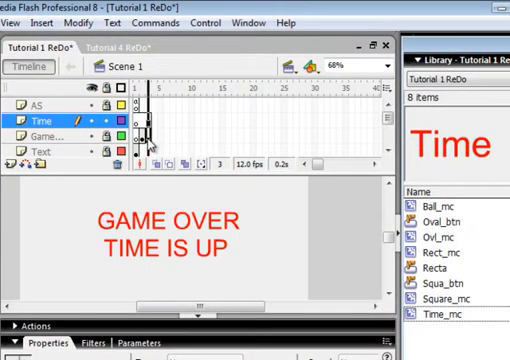
# Step: Test the movie from Scene 1 and review the hitTest scoring script in Actions
pyautogui.click(40, 132)
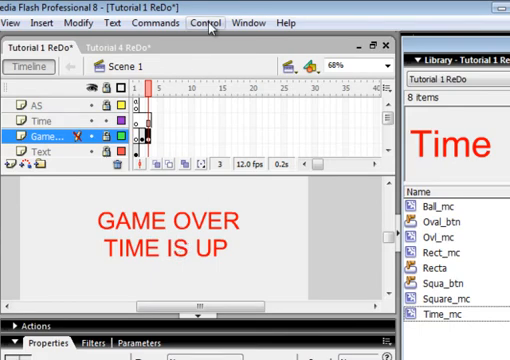
pyautogui.click(204, 22)
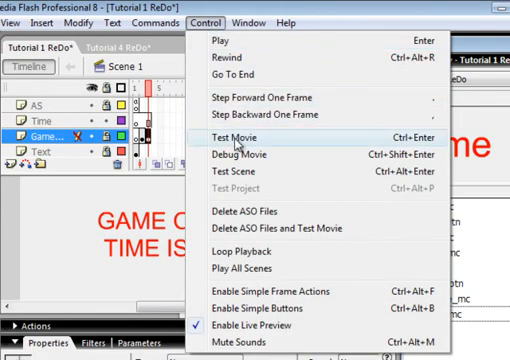
pyautogui.click(232, 136)
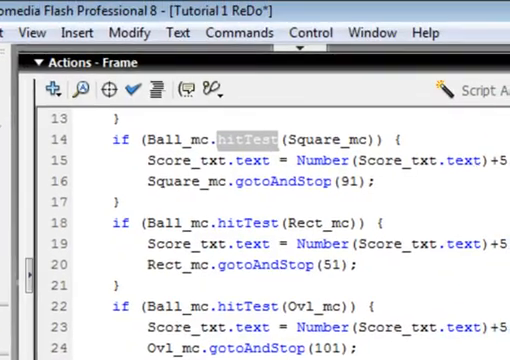
pyautogui.scroll(3)
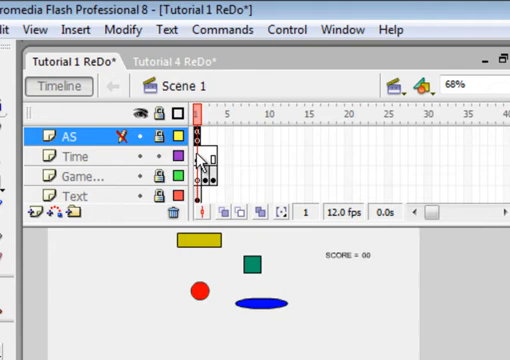
# Step: Select the timer frame and copy the Time_mc symbol name for reuse in the script
pyautogui.click(76, 156)
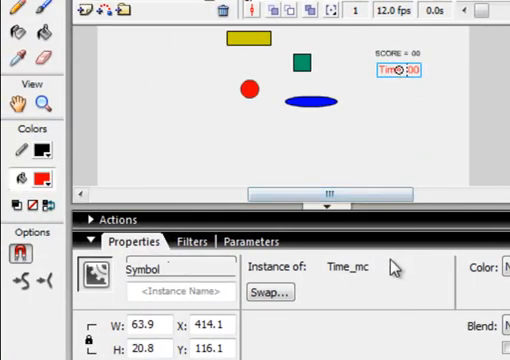
pyautogui.doubleClick(348, 268)
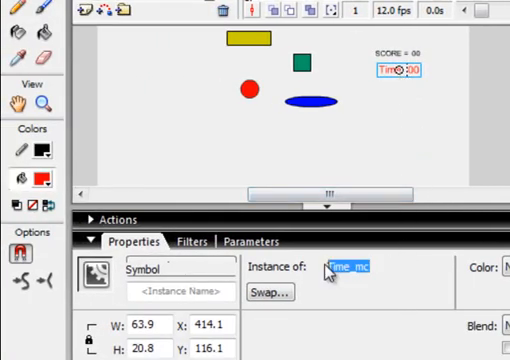
pyautogui.rightClick(344, 270)
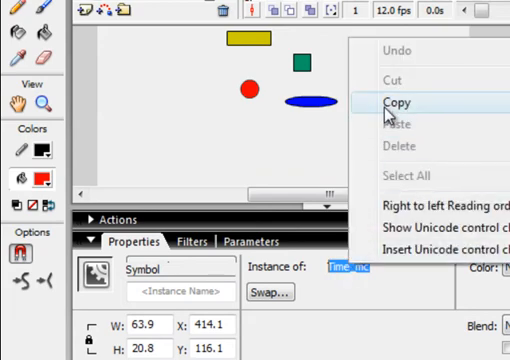
pyautogui.click(388, 102)
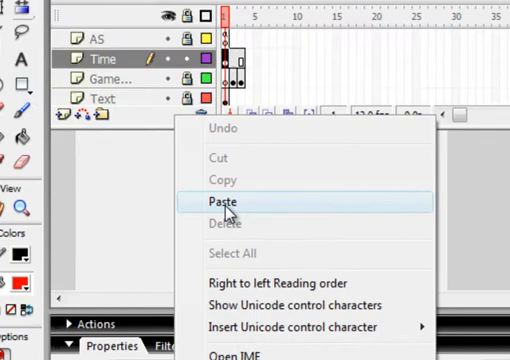
pyautogui.click(298, 12)
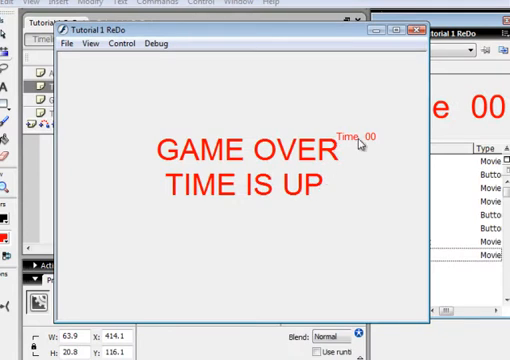
pyautogui.moveTo(366, 142)
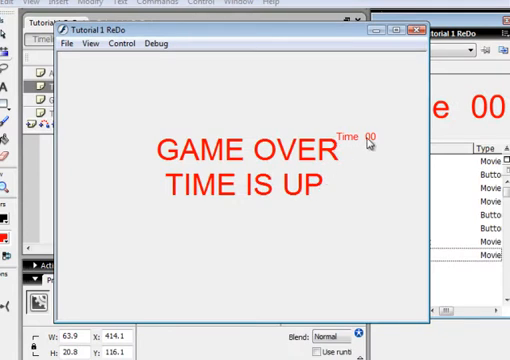
pyautogui.moveTo(410, 32)
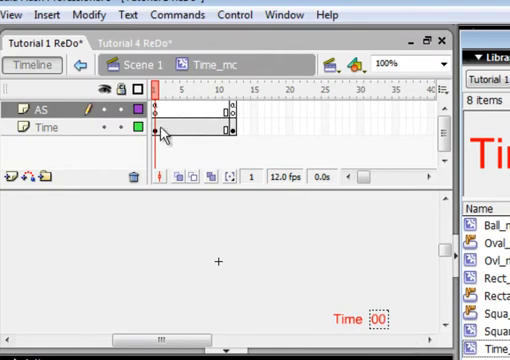
# Step: Delete the extra trailing frame inside Time_mc so its timeline ends at frame 12
pyautogui.click(46, 128)
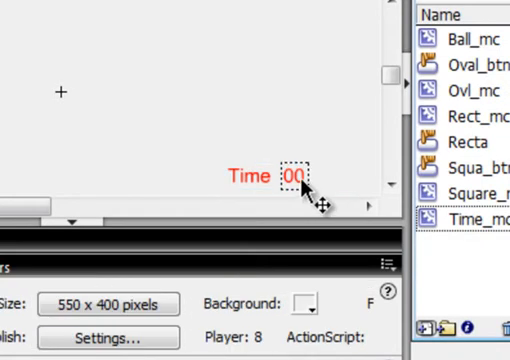
pyautogui.click(296, 176)
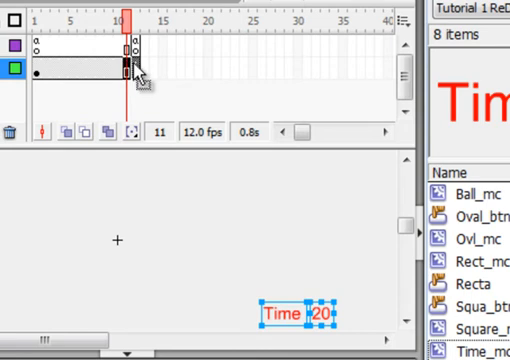
pyautogui.click(128, 20)
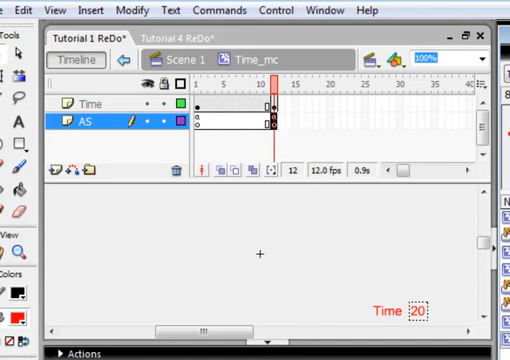
pyautogui.moveTo(304, 148)
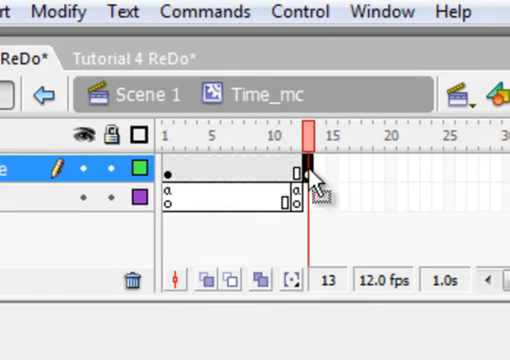
pyautogui.rightClick(310, 180)
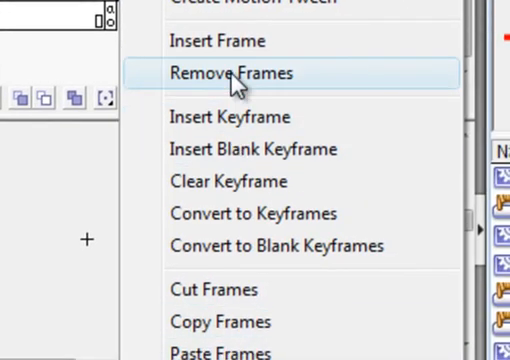
pyautogui.click(234, 74)
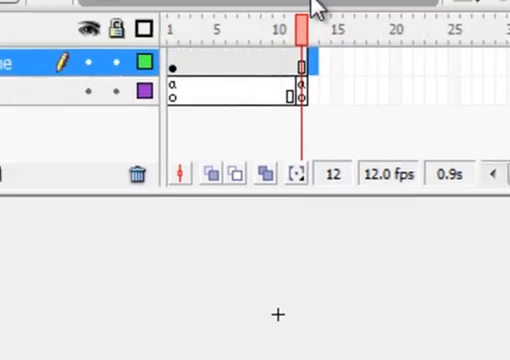
# Step: Test the movie, watch the timer run past zero to -4, then close the preview
pyautogui.click(228, 4)
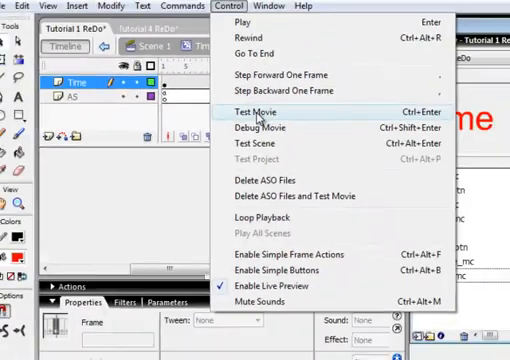
pyautogui.click(260, 104)
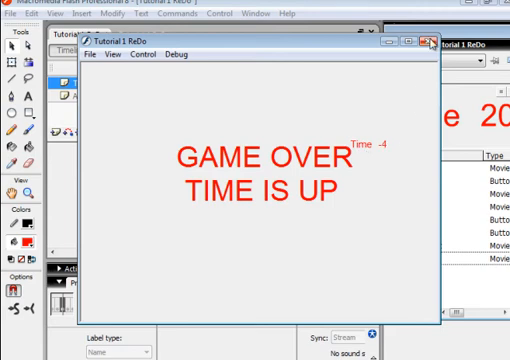
pyautogui.click(422, 42)
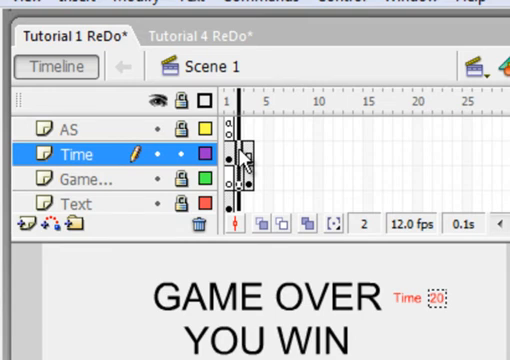
# Step: Remove frames 2–3 from Scene 1's Time layer so the end screens have no timer
pyautogui.click(248, 104)
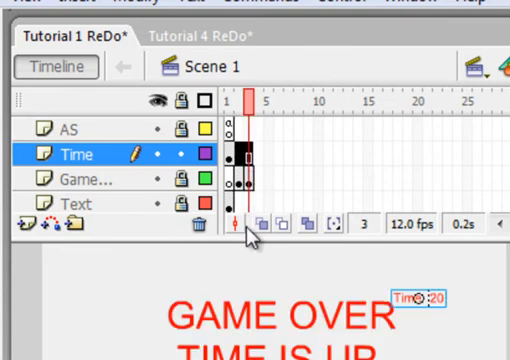
pyautogui.rightClick(244, 156)
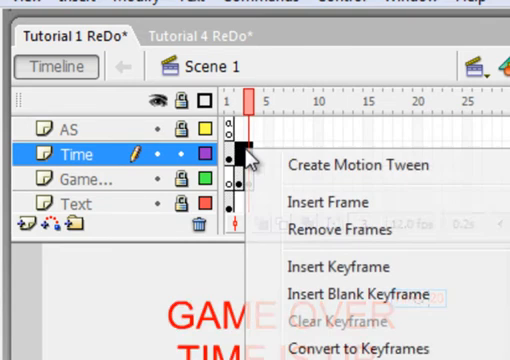
pyautogui.moveTo(340, 230)
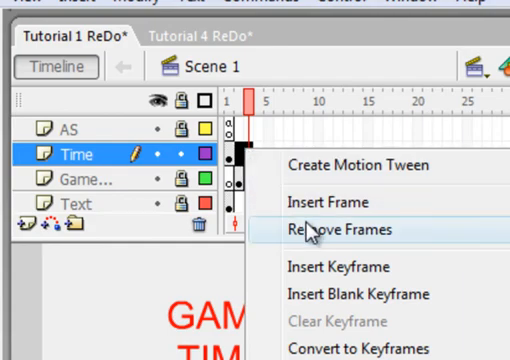
pyautogui.click(338, 230)
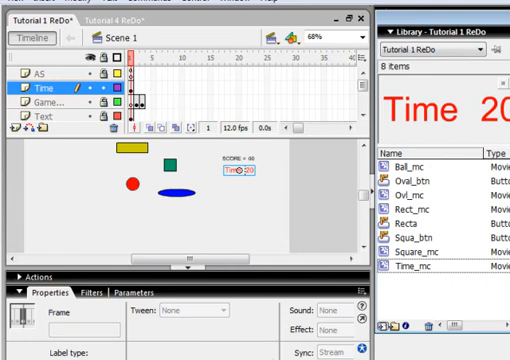
pyautogui.moveTo(216, 242)
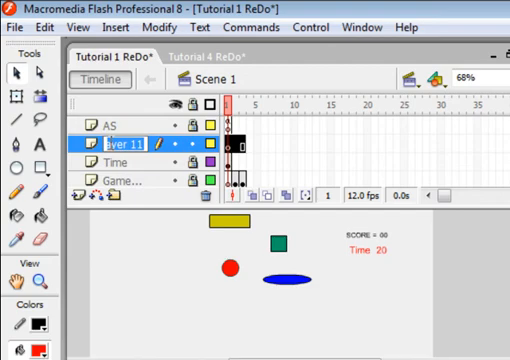
# Step: Insert a blank keyframe on frame 2 of the new Button layer
pyautogui.rightClick(240, 136)
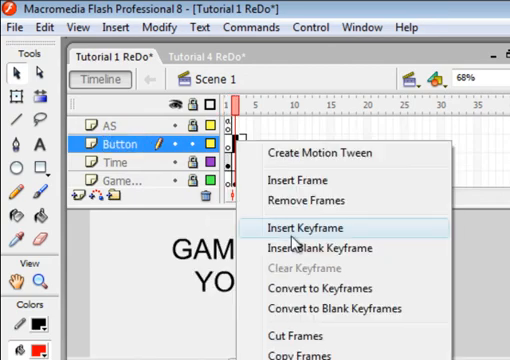
pyautogui.moveTo(320, 248)
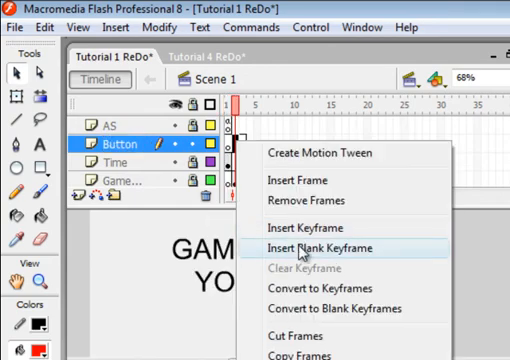
pyautogui.click(330, 248)
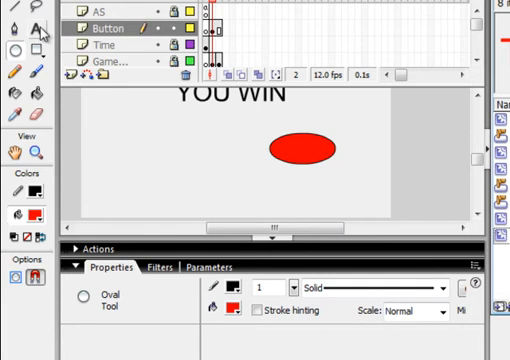
# Step: Add static text PLAY AGAIN and position it on top of the red oval
pyautogui.click(32, 30)
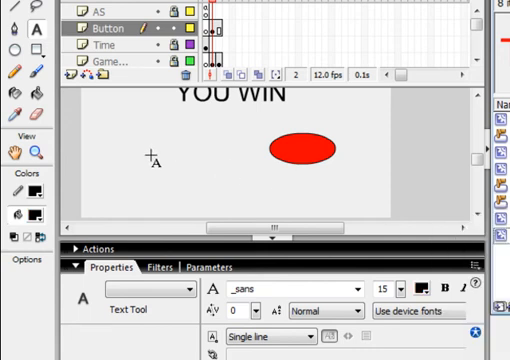
pyautogui.moveTo(150, 150); pyautogui.dragTo(220, 164)
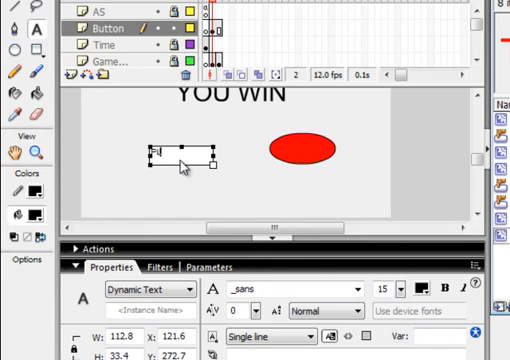
pyautogui.write('PLAY A')
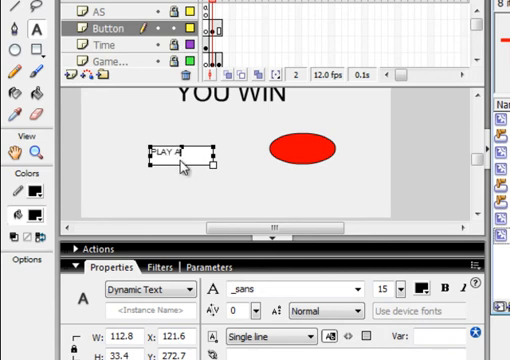
pyautogui.write('GAIN')
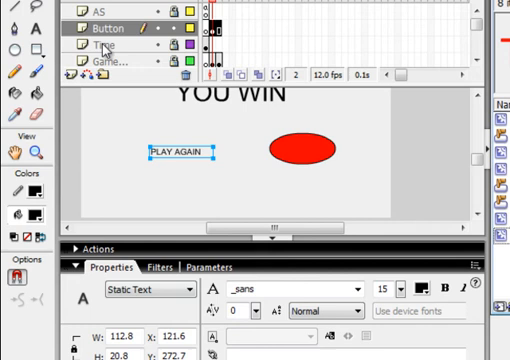
pyautogui.click(298, 148)
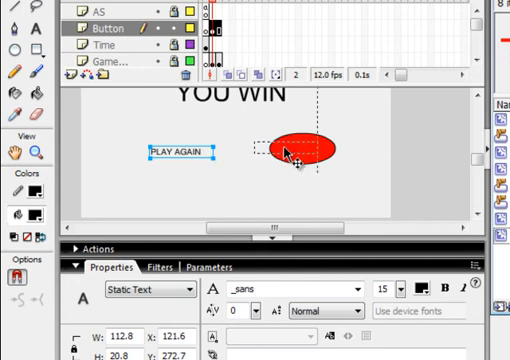
pyautogui.moveTo(180, 152); pyautogui.dragTo(300, 148)
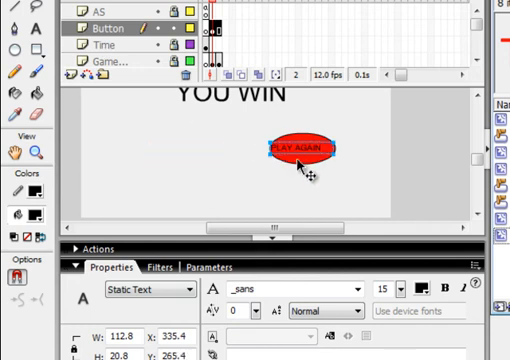
pyautogui.moveTo(290, 130)
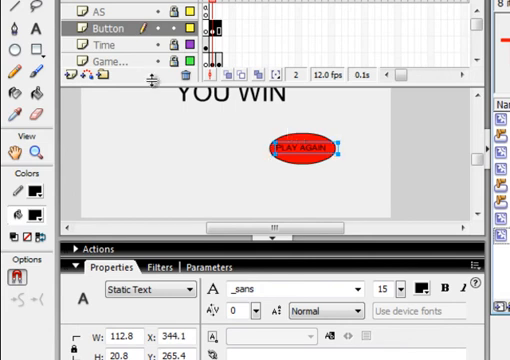
pyautogui.click(144, 176)
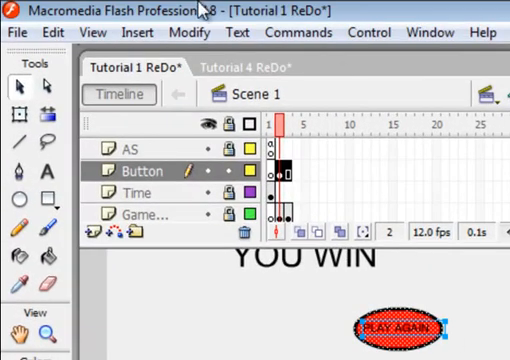
# Step: Convert the oval and label into a Button symbol named Play_btn
pyautogui.click(188, 32)
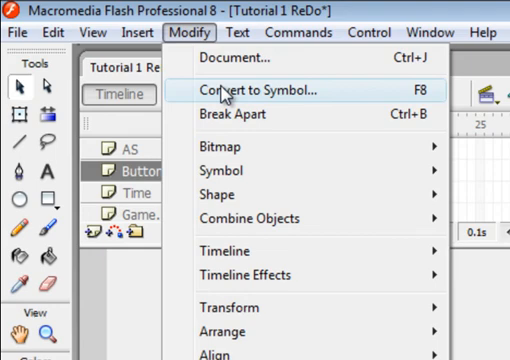
pyautogui.click(244, 90)
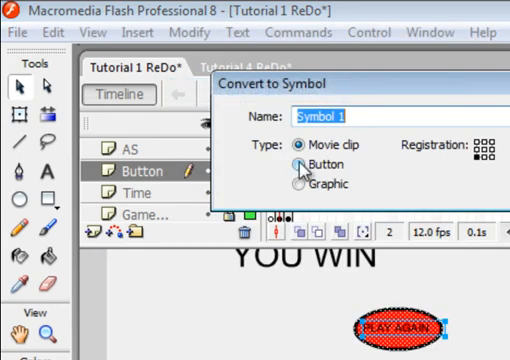
pyautogui.click(296, 164)
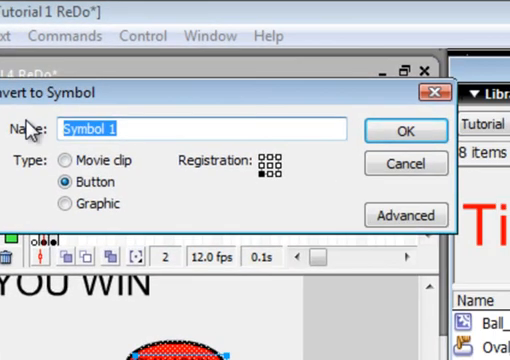
pyautogui.write('Pla')
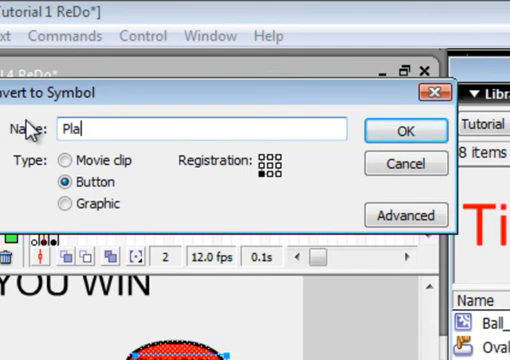
pyautogui.write('y_')
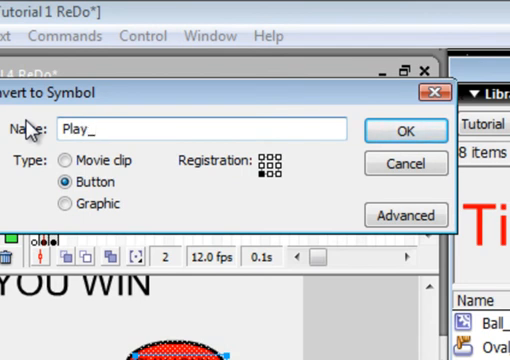
pyautogui.write('btn')
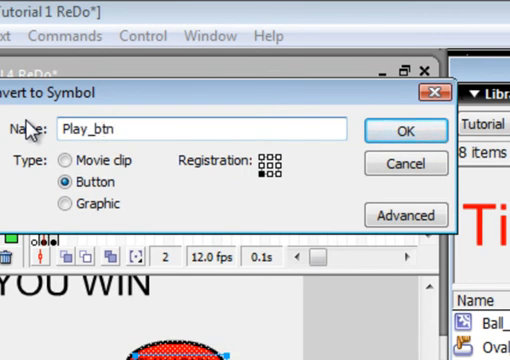
pyautogui.click(406, 130)
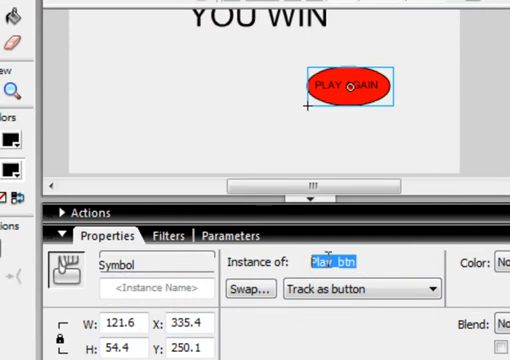
pyautogui.rightClick(332, 262)
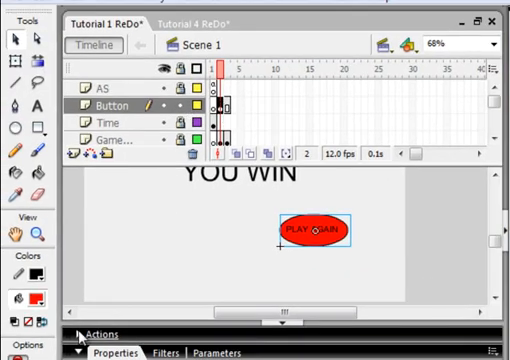
# Step: Add an action to Play_btn's script and place the button on the TIME IS UP frame
pyautogui.click(104, 332)
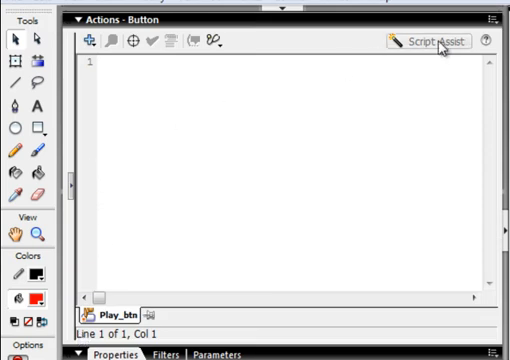
pyautogui.moveTo(424, 44)
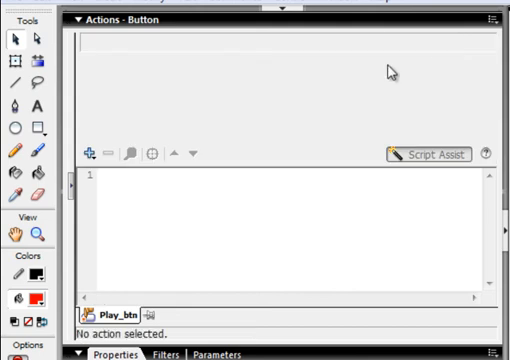
pyautogui.moveTo(88, 152)
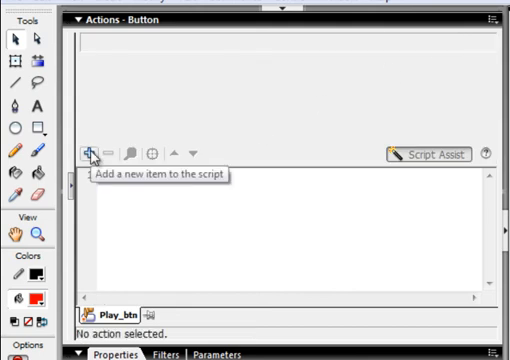
pyautogui.click(92, 152)
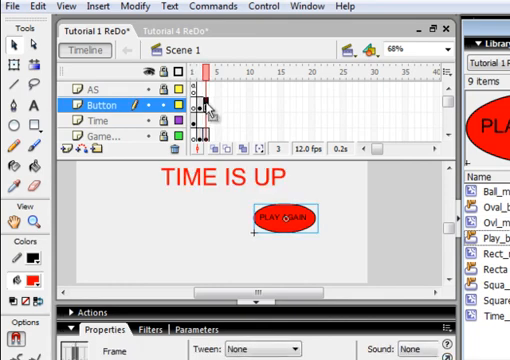
# Step: Select frame 1 of the AS layer to show its stop() and Ball_mc movement script
pyautogui.click(290, 216)
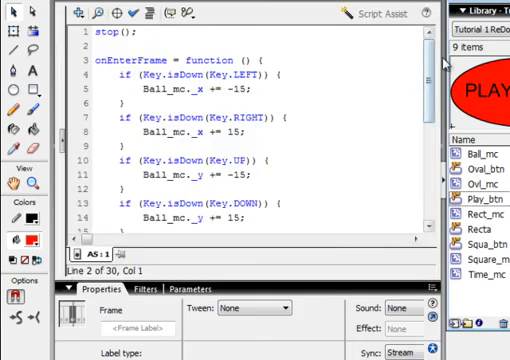
# Step: Append if (Score_txt.text == 15) { gotoAndStop(2); } to the frame script
pyautogui.scroll(-3)
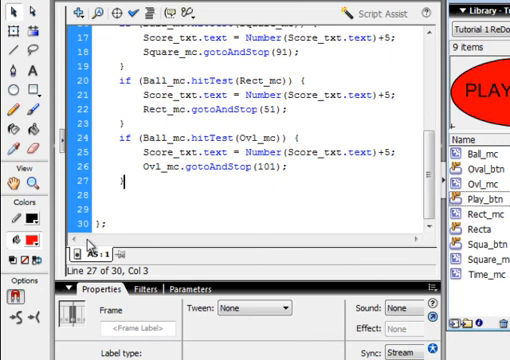
pyautogui.write('}')
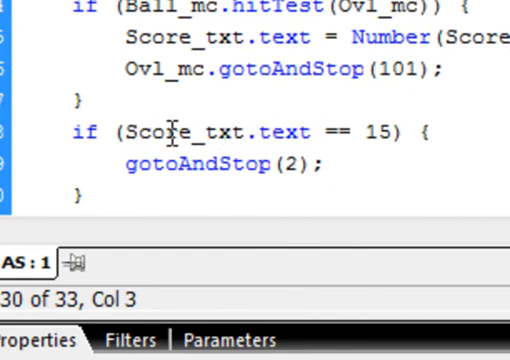
pyautogui.moveTo(350, 132)
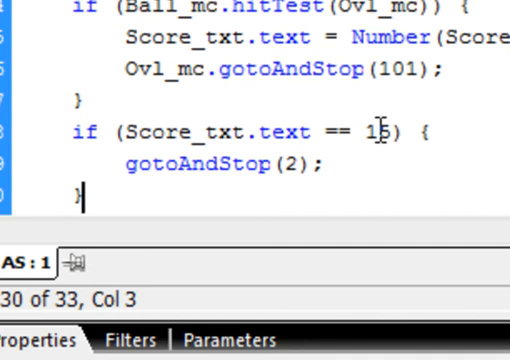
pyautogui.moveTo(454, 136)
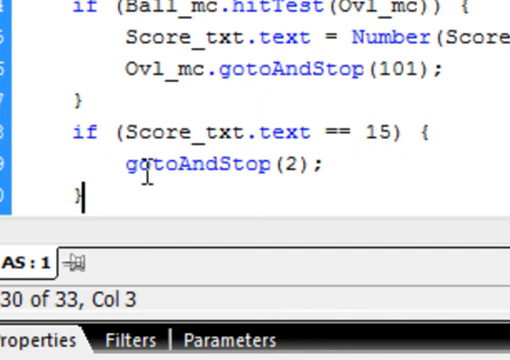
pyautogui.moveTo(290, 162)
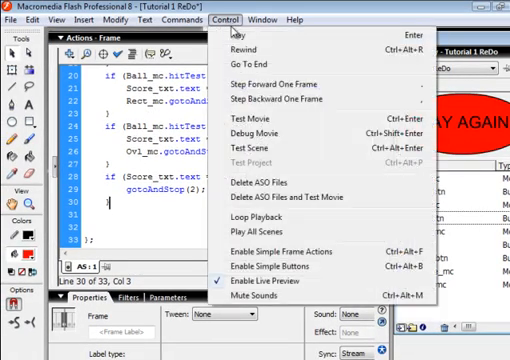
# Step: Test the movie, restarting via PLAY AGAIN from both TIME IS UP and YOU WIN screens
pyautogui.click(264, 118)
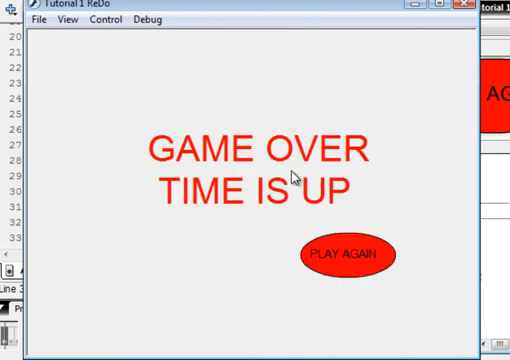
pyautogui.click(348, 252)
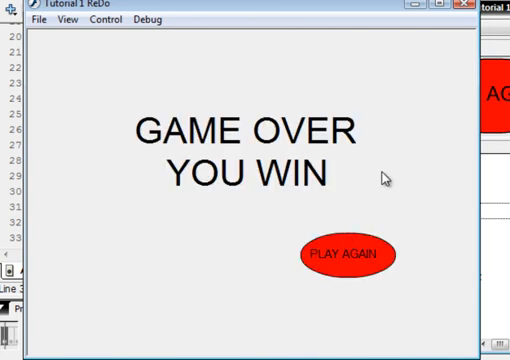
pyautogui.click(348, 256)
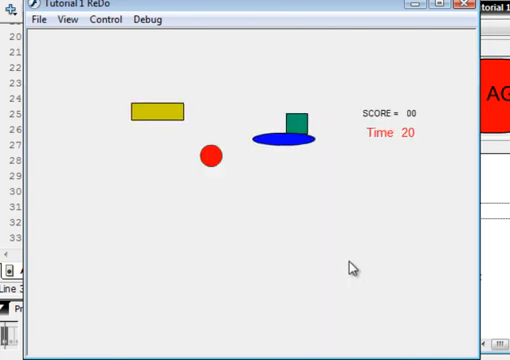